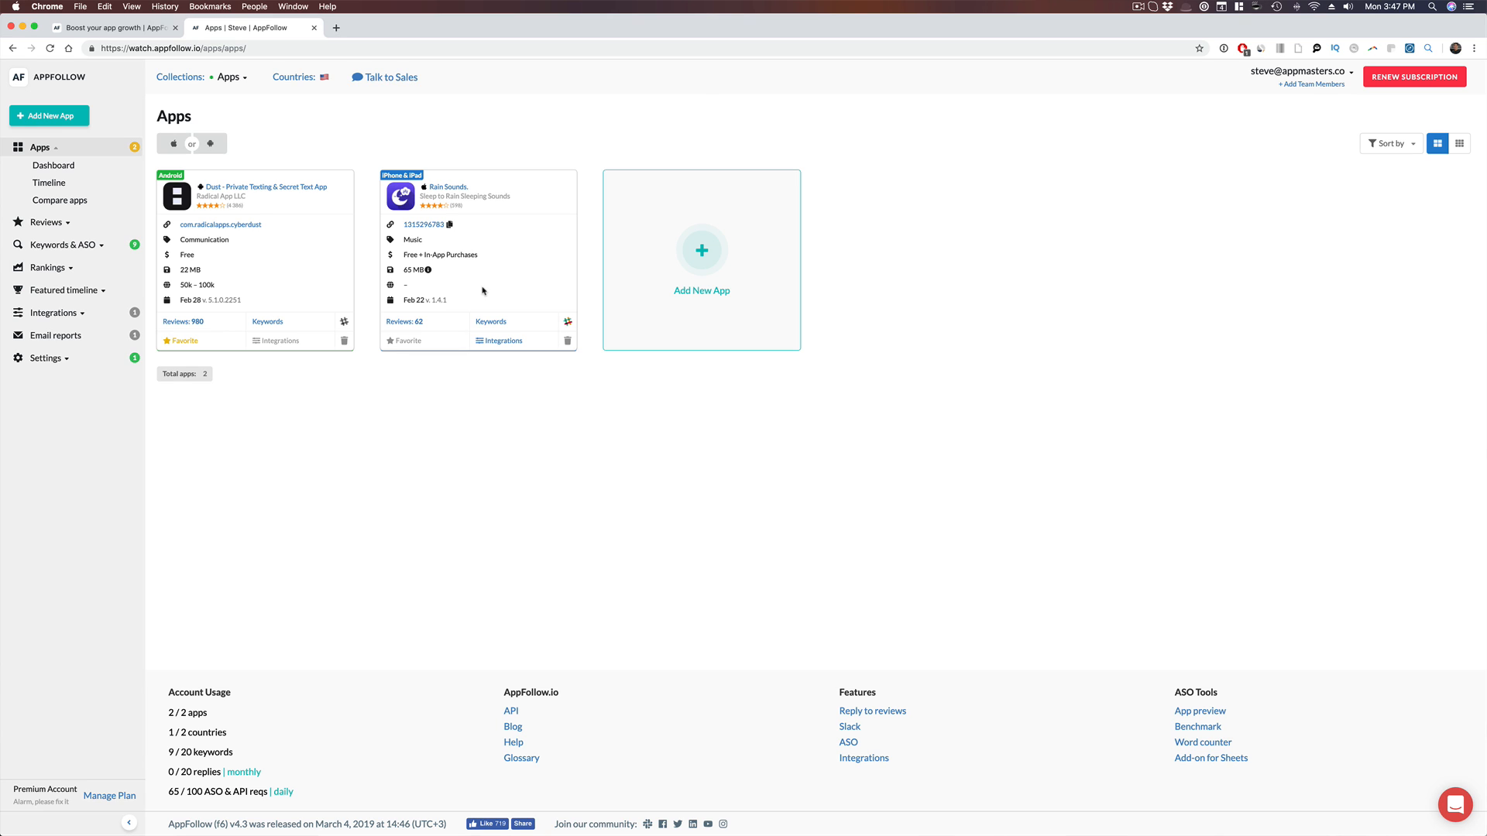
mouse_move(413, 283)
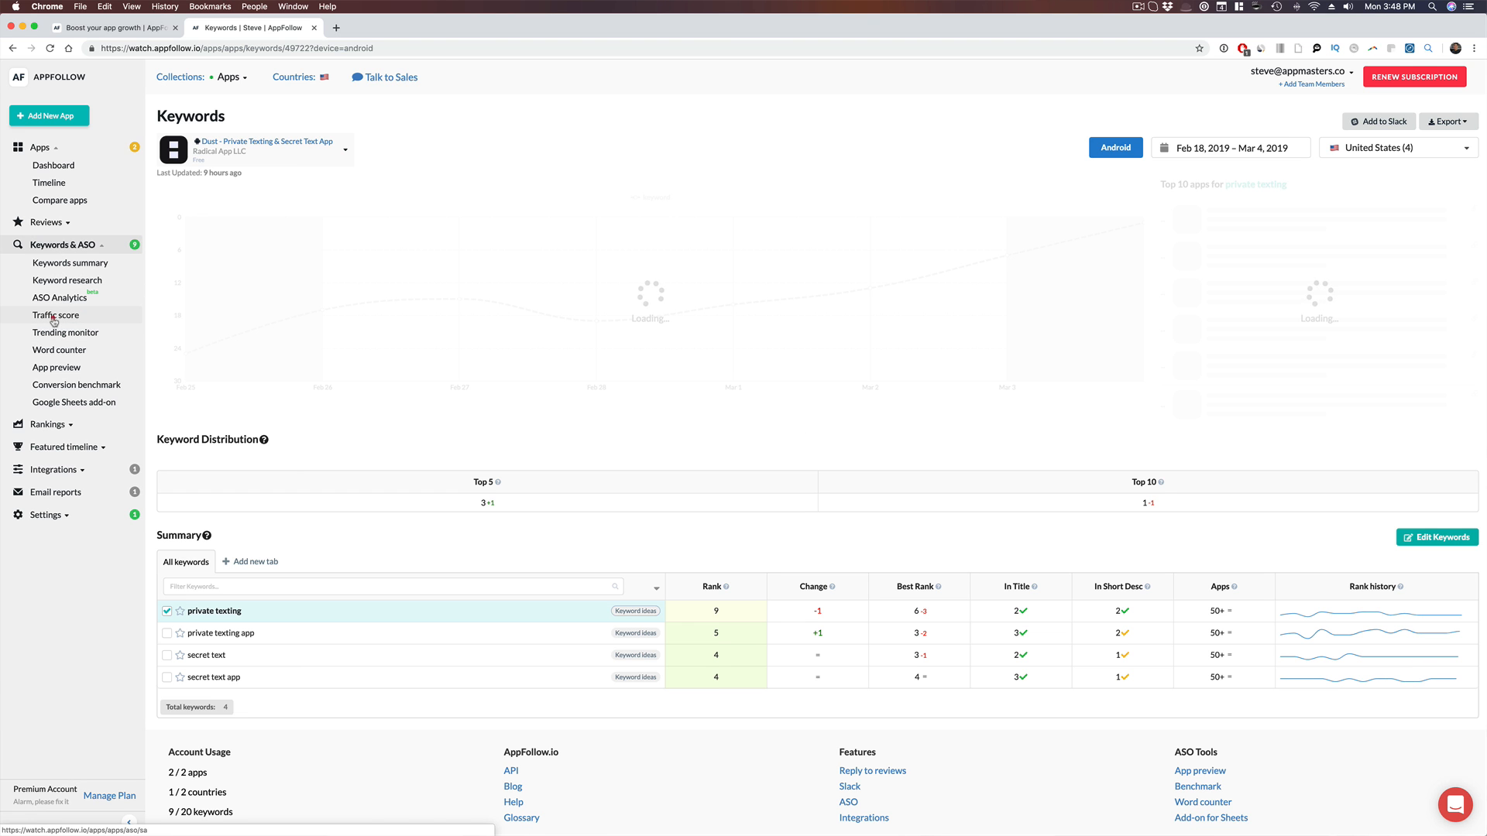
- Run Traffic score on the Rain Sounds App Store URL to list its keyword scores
left_click(55, 315)
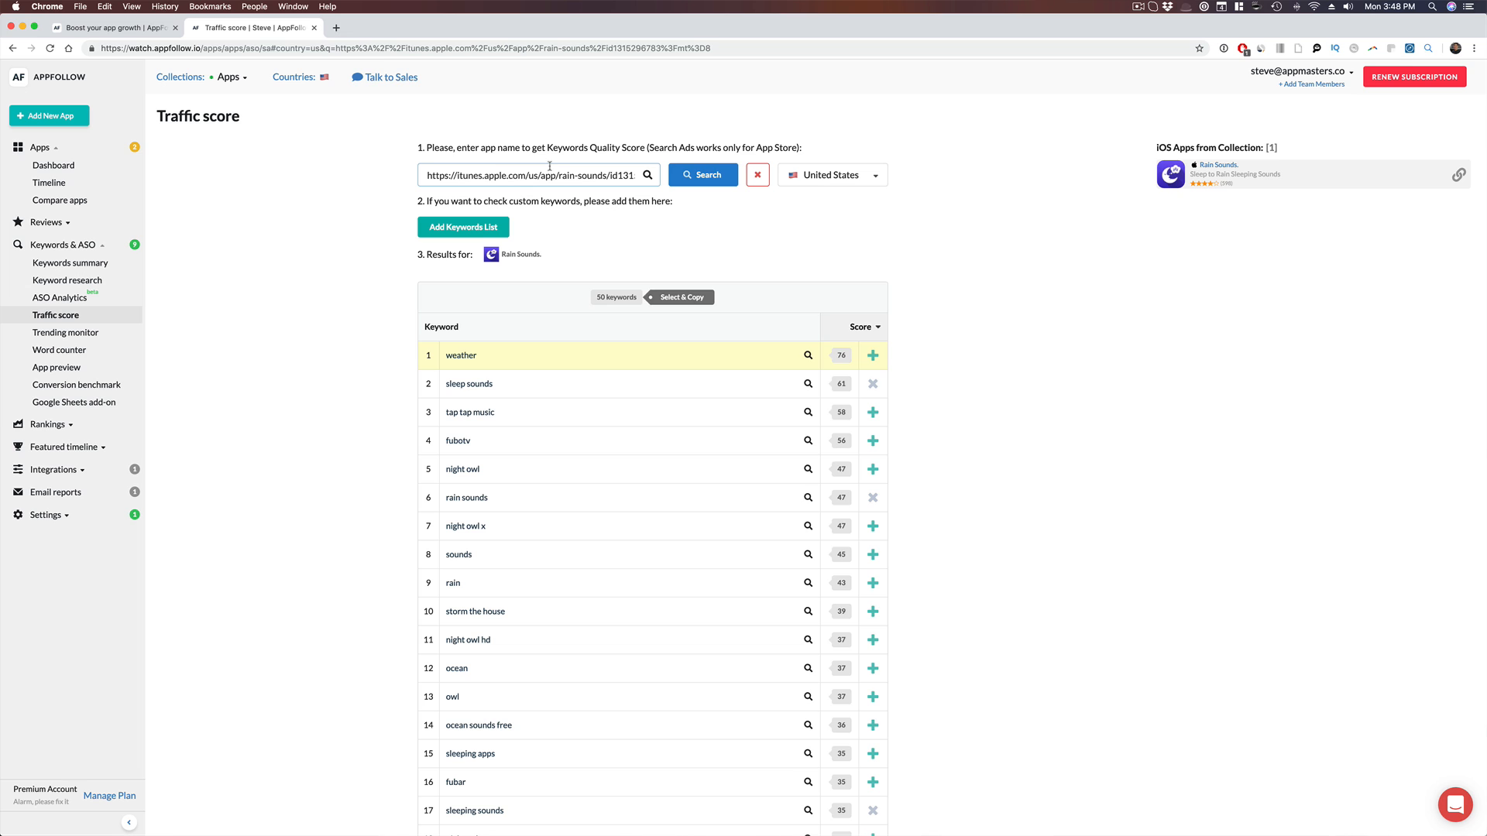
left_click(808, 354)
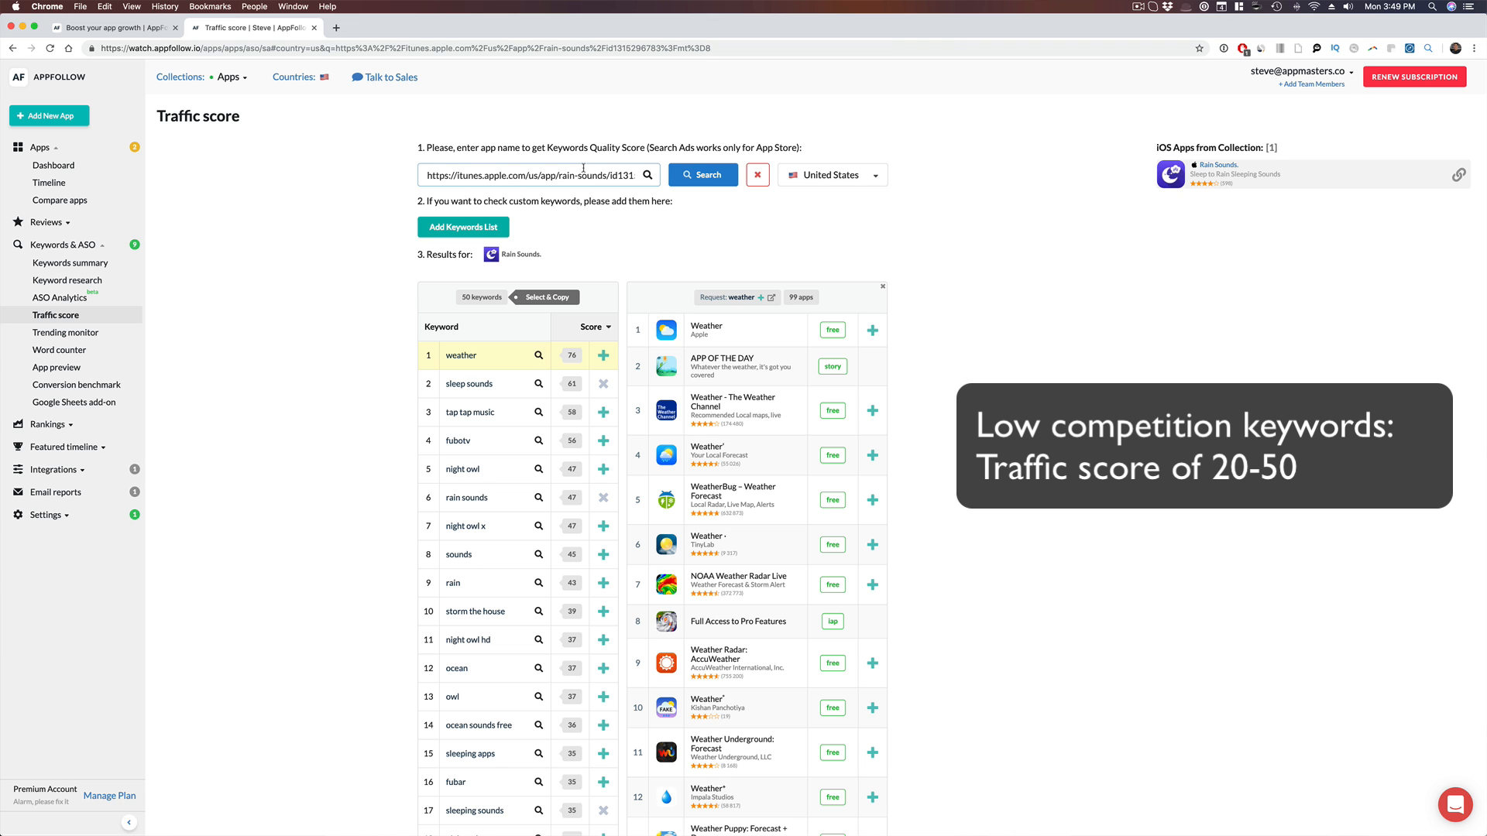
- Scroll the keyword list to reveal lower-scored terms like ambient sounds and relax sounds
scroll("down", 3)
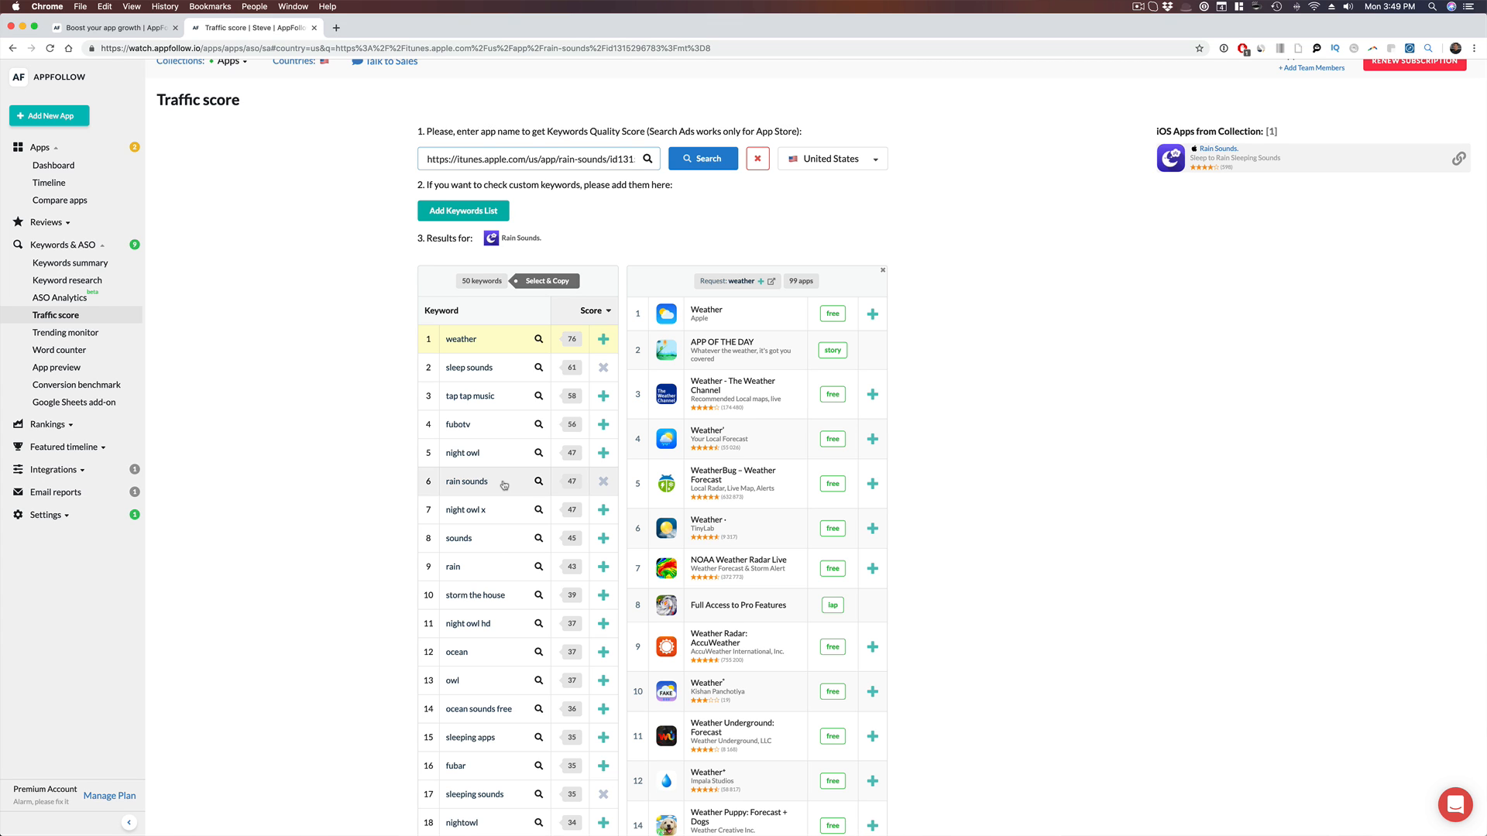
scroll("down", 3)
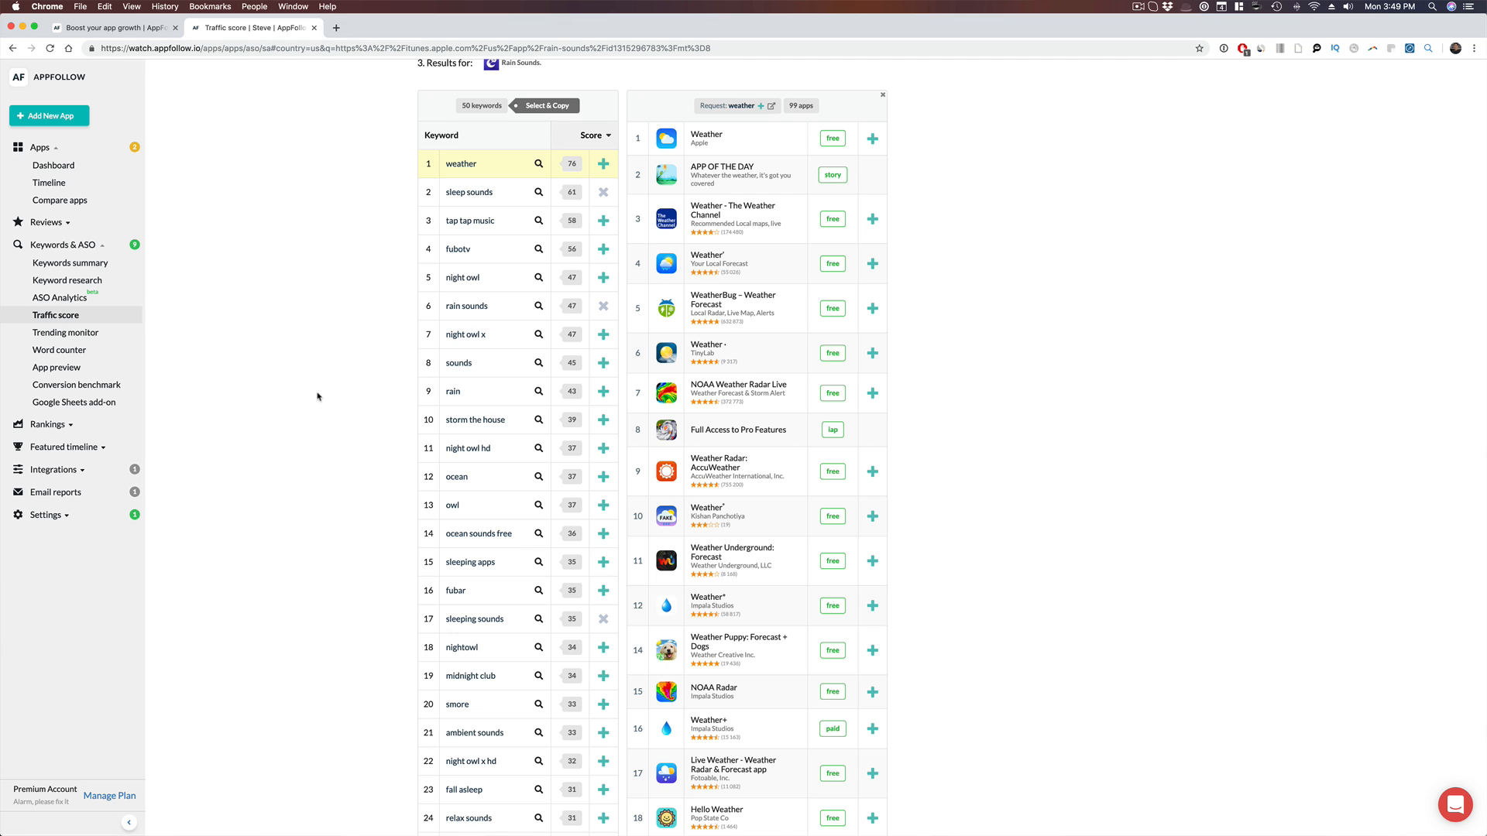
mouse_move(510, 390)
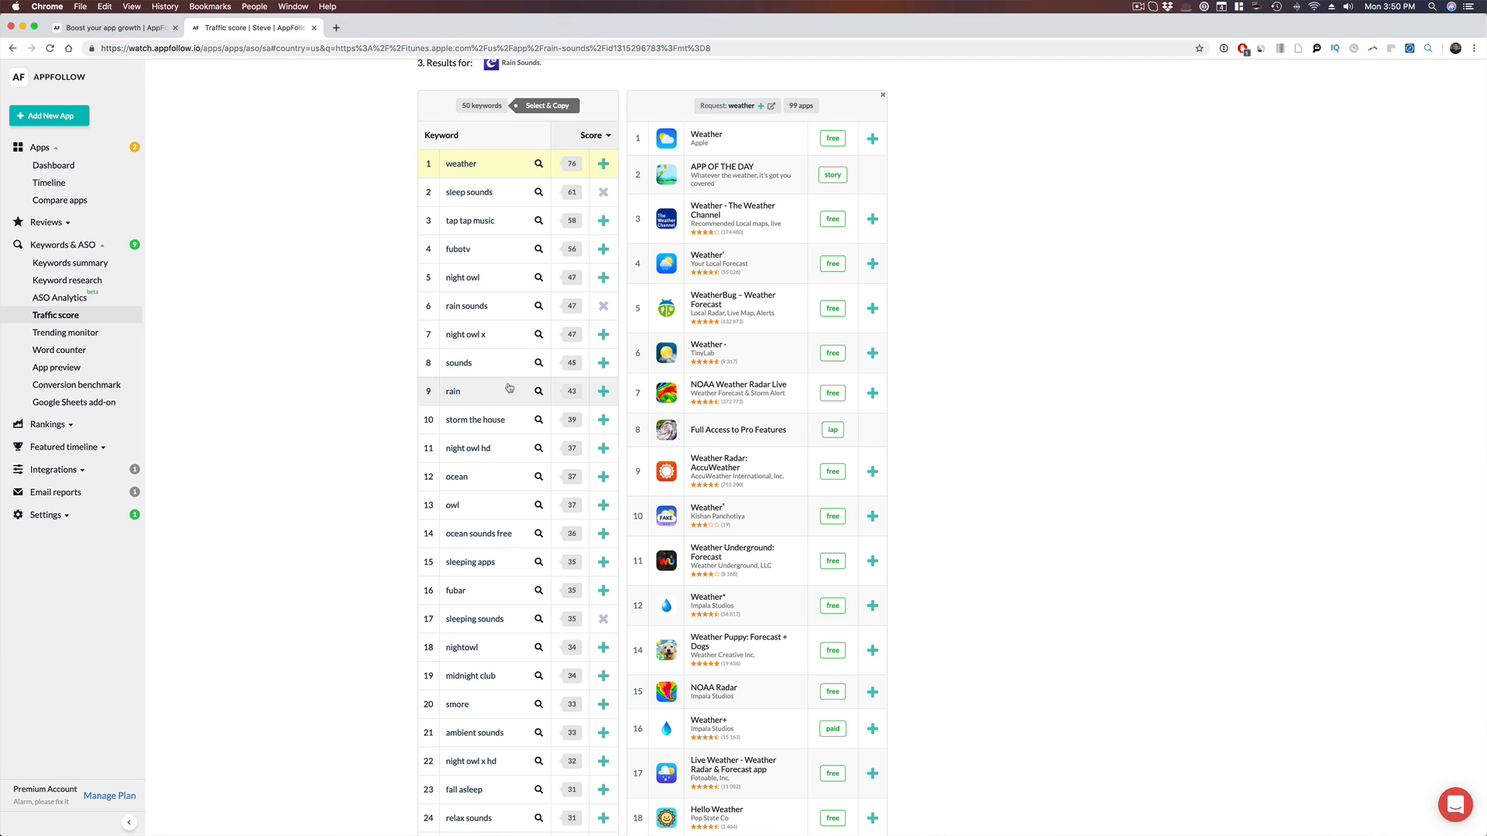
mouse_move(483, 352)
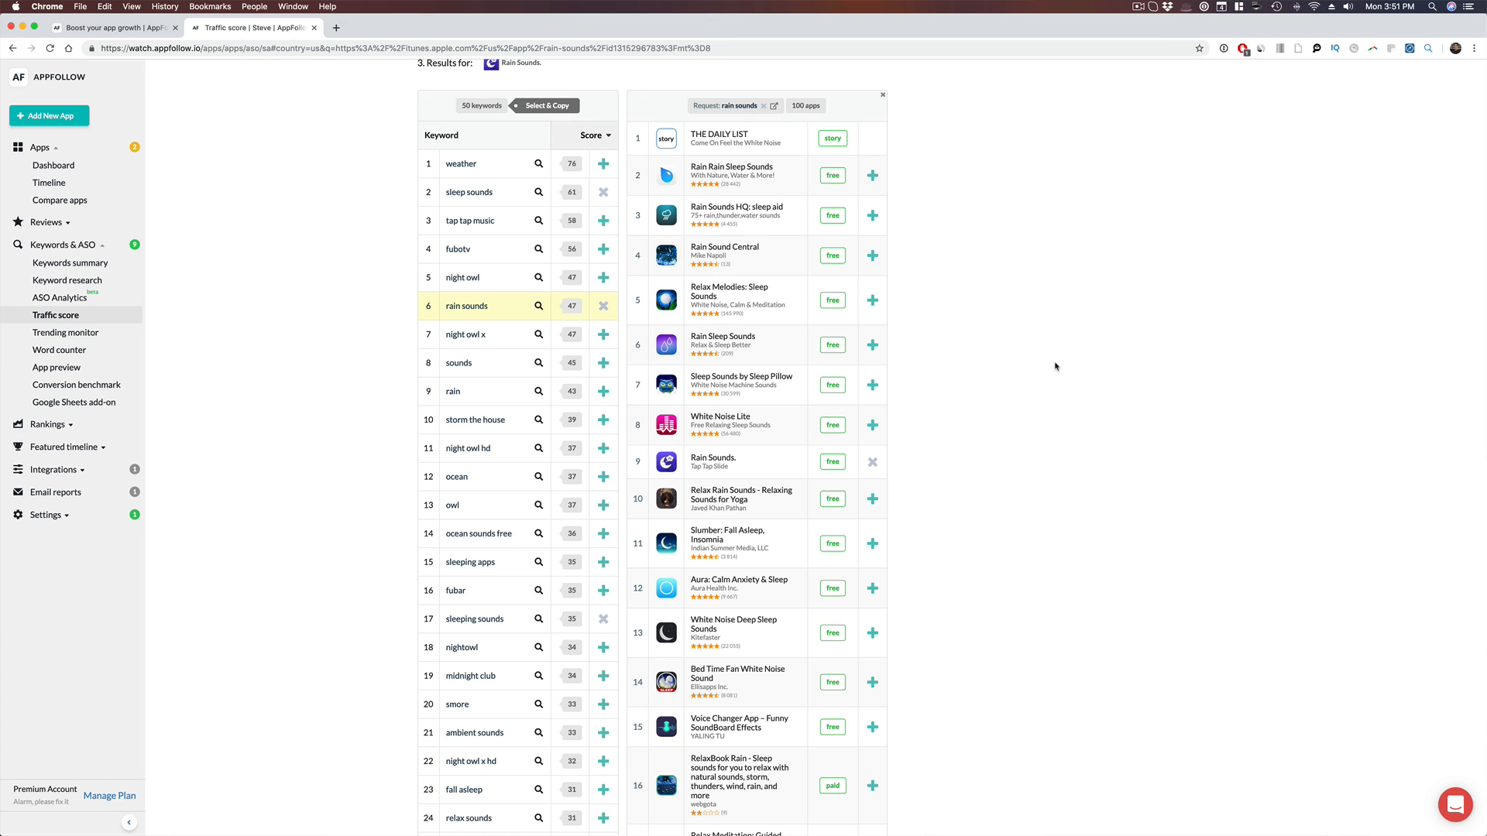
mouse_move(1089, 374)
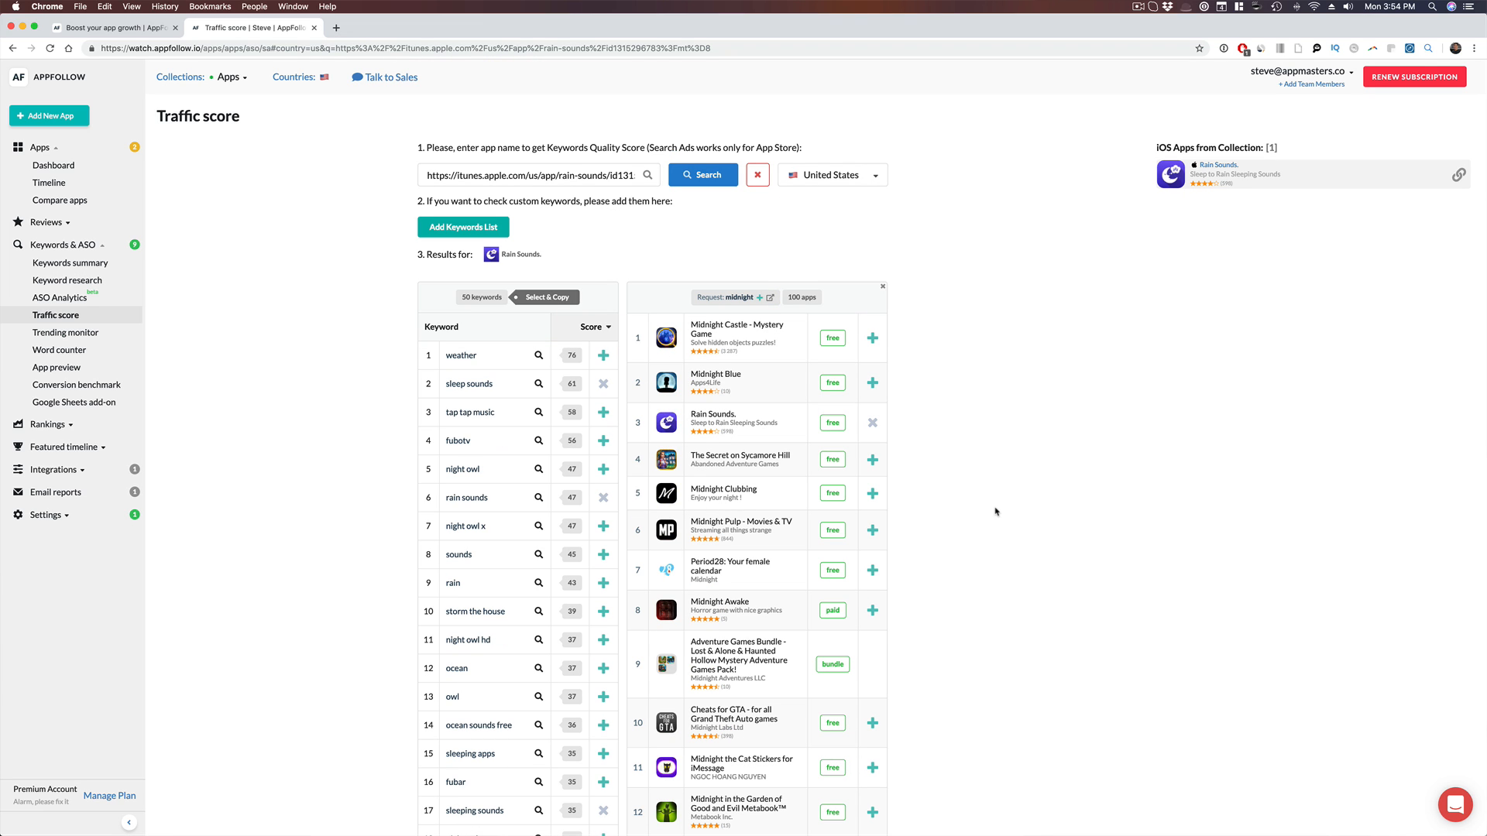
scroll("down", 3)
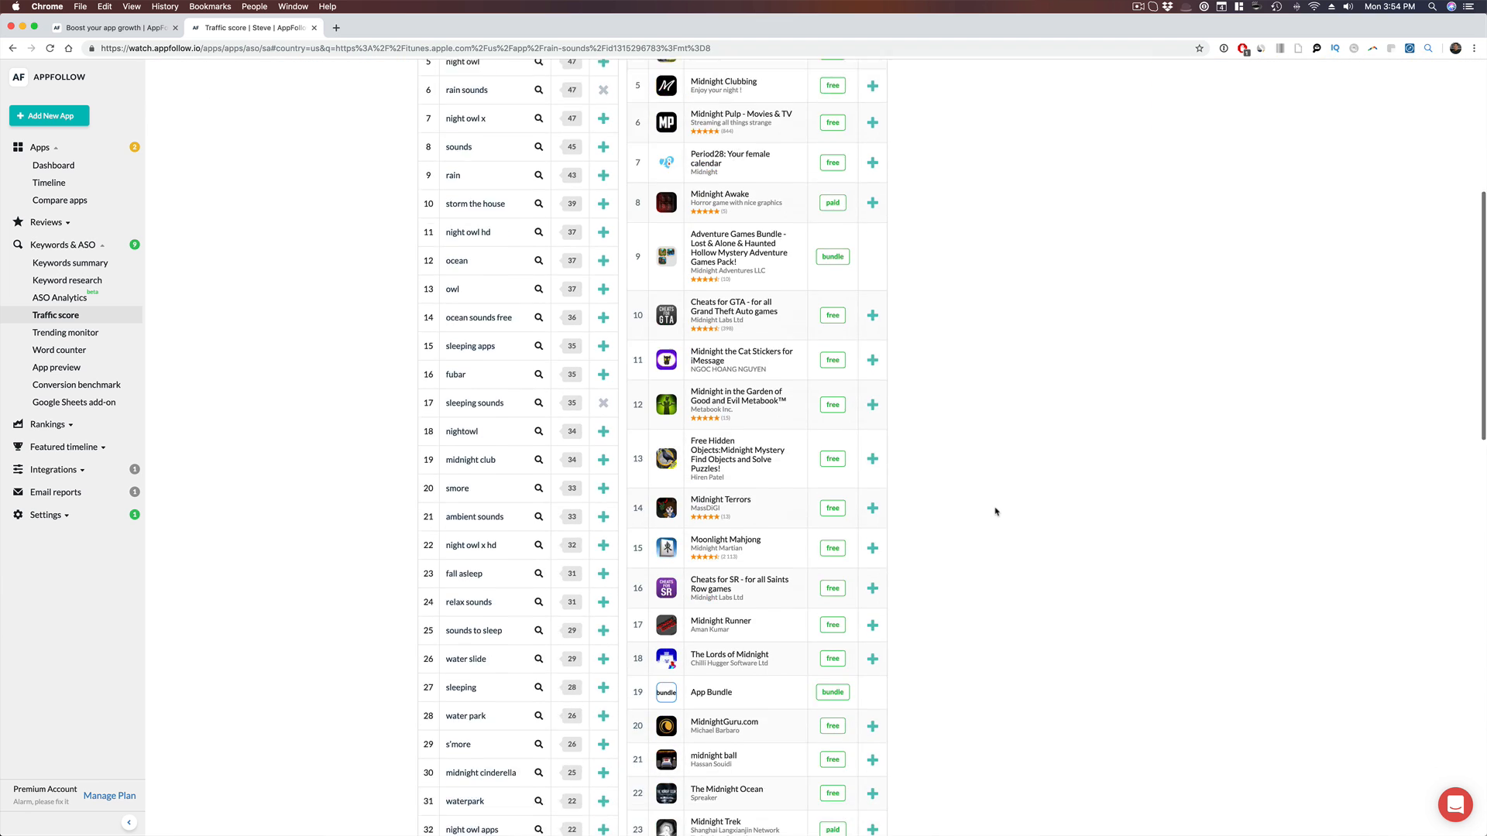
scroll("down", 3)
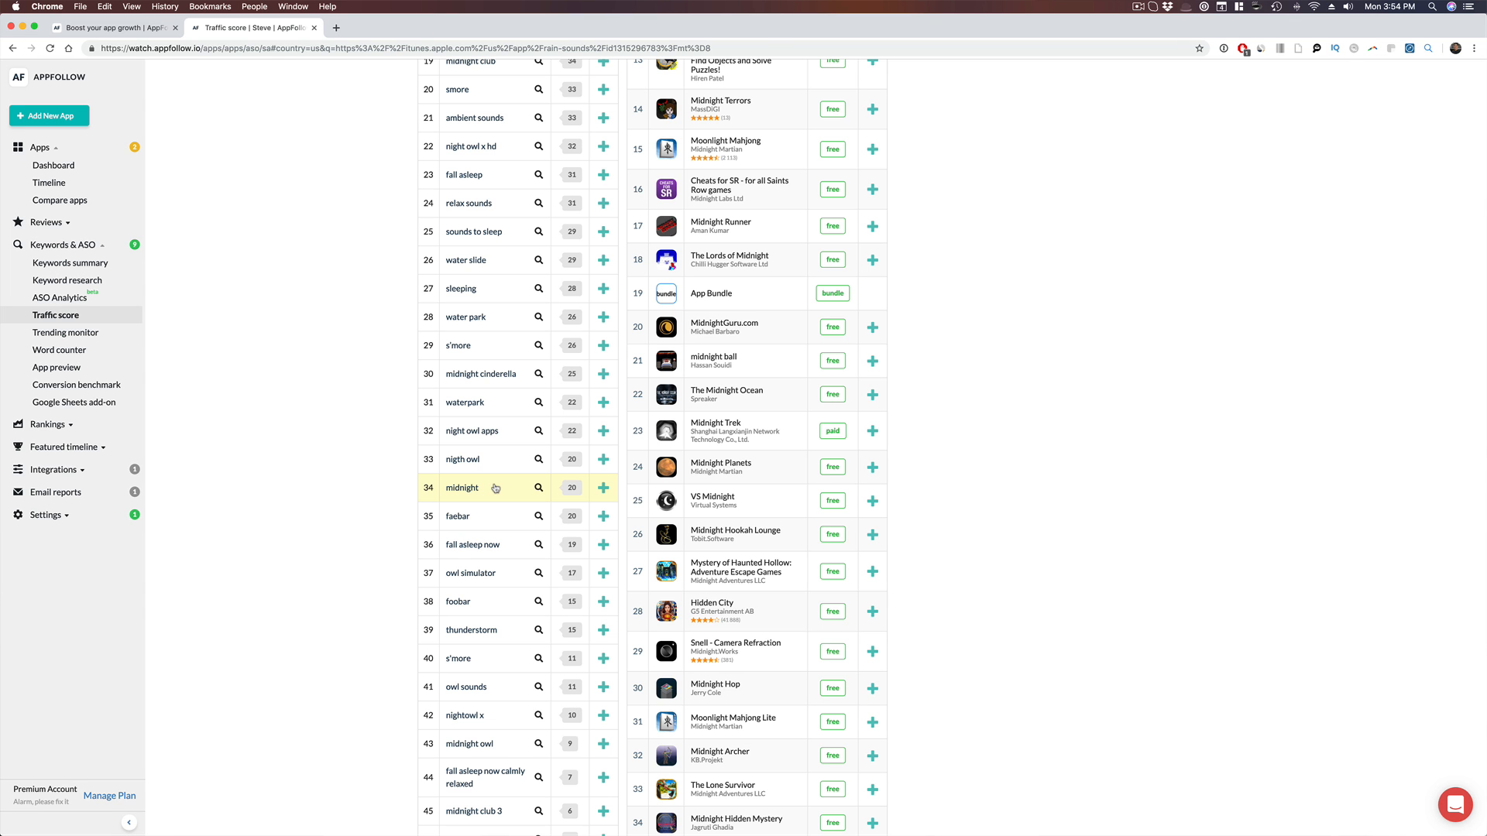
scroll("up", 3)
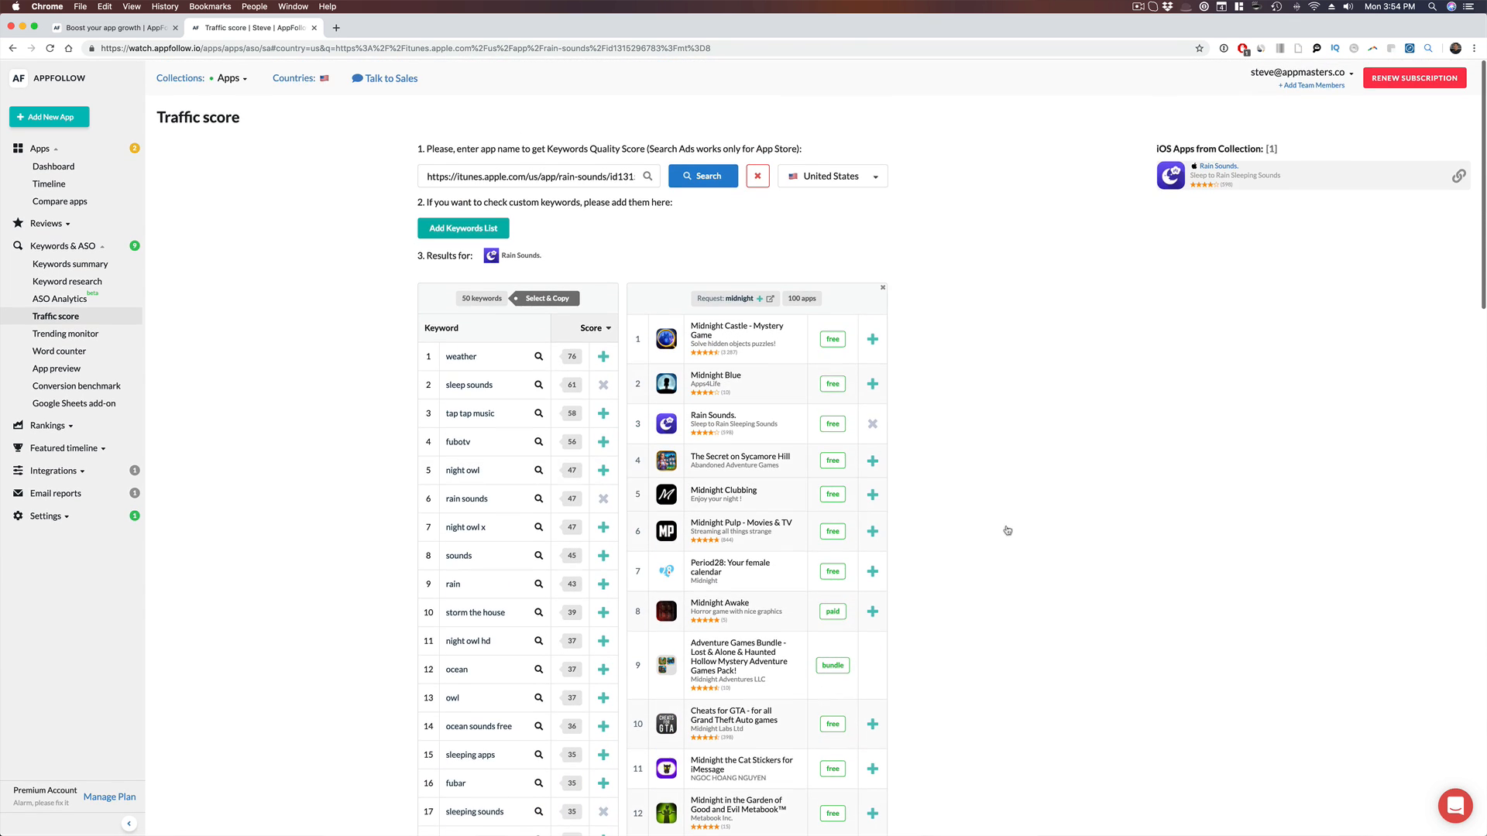
scroll("down", 3)
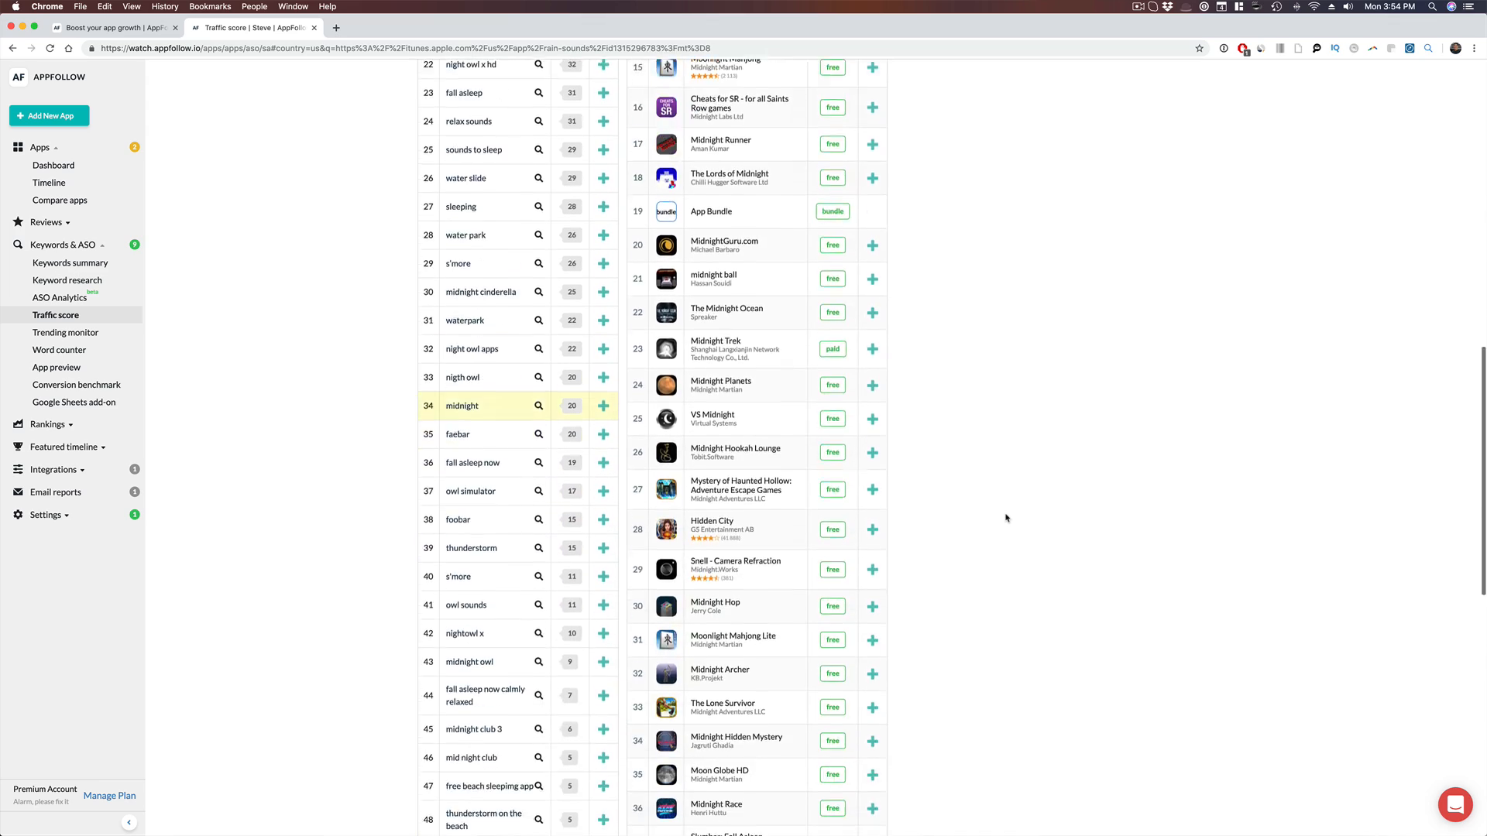
scroll("down", 3)
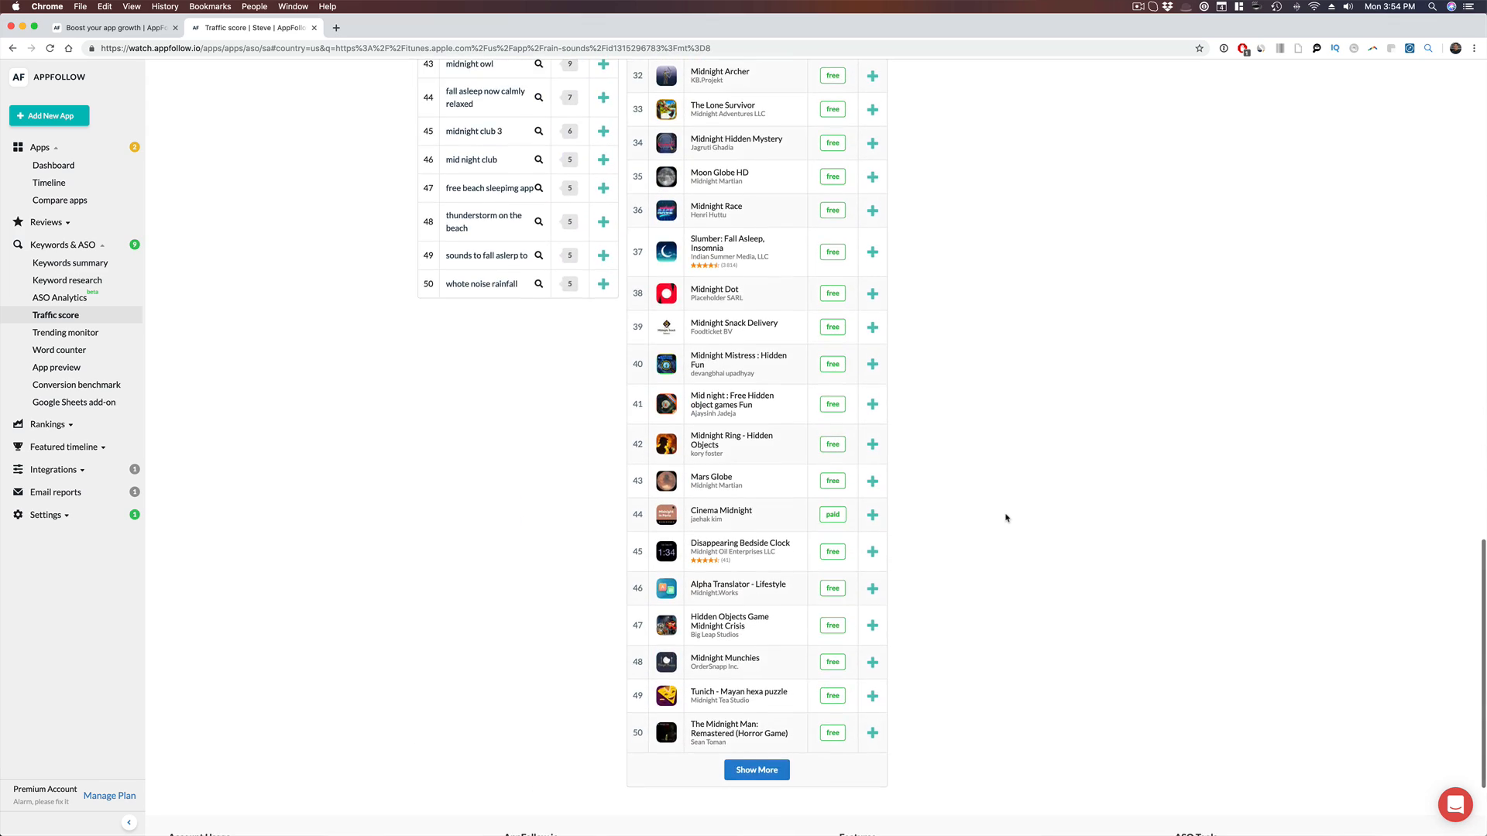
scroll("up", 3)
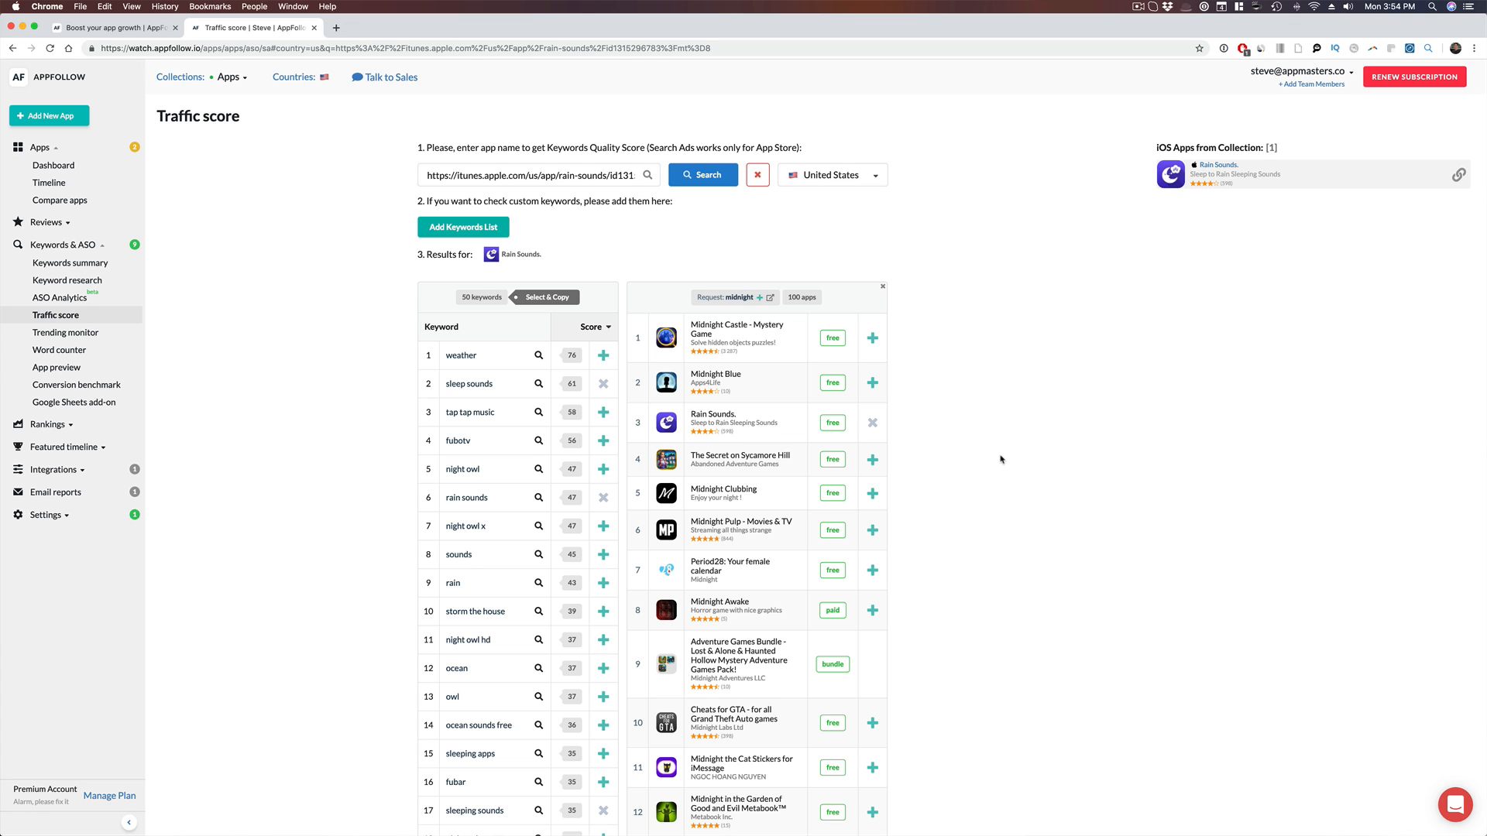
mouse_move(704, 381)
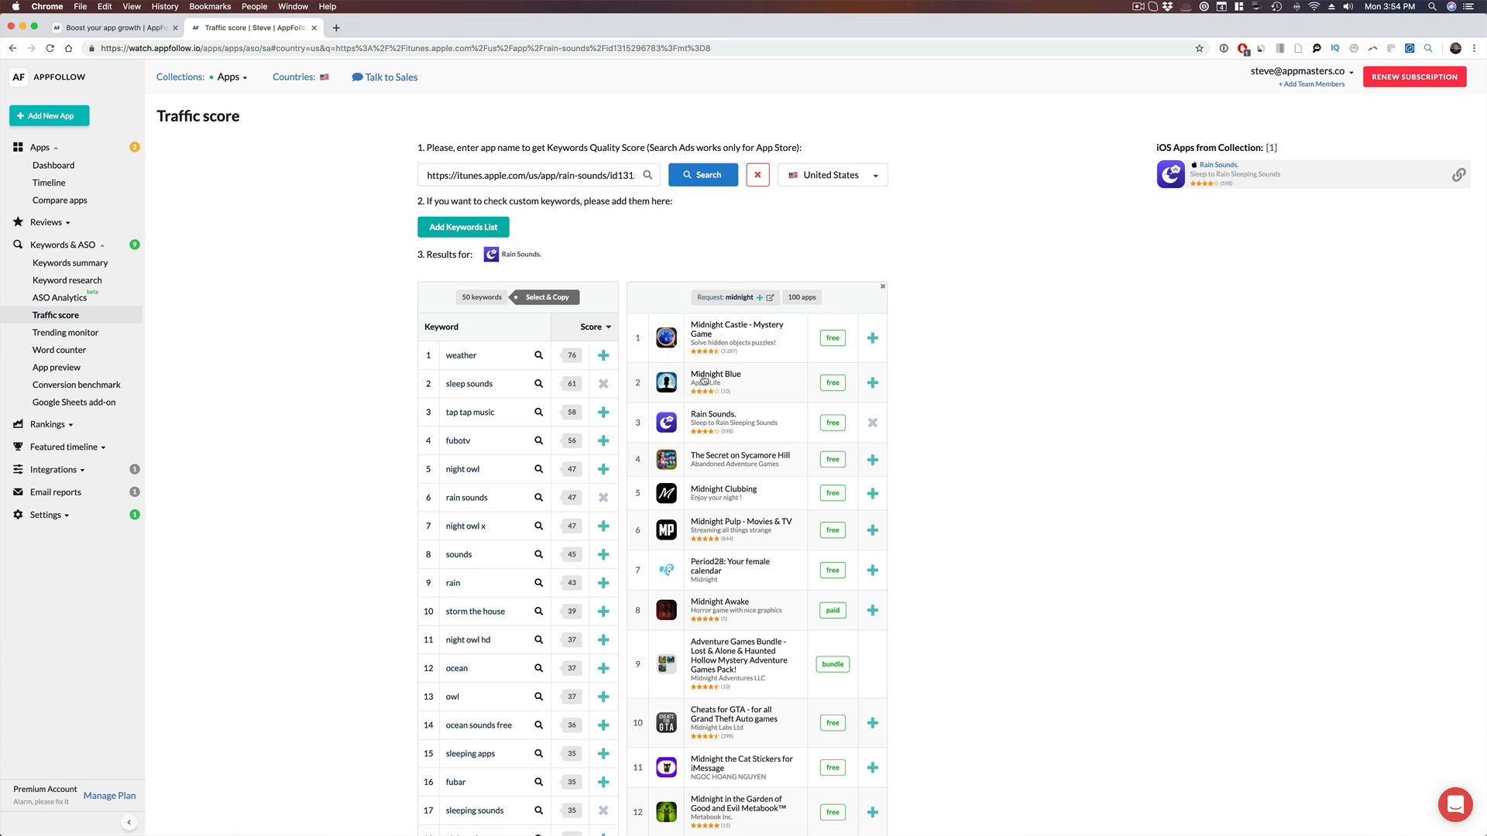
mouse_move(728, 399)
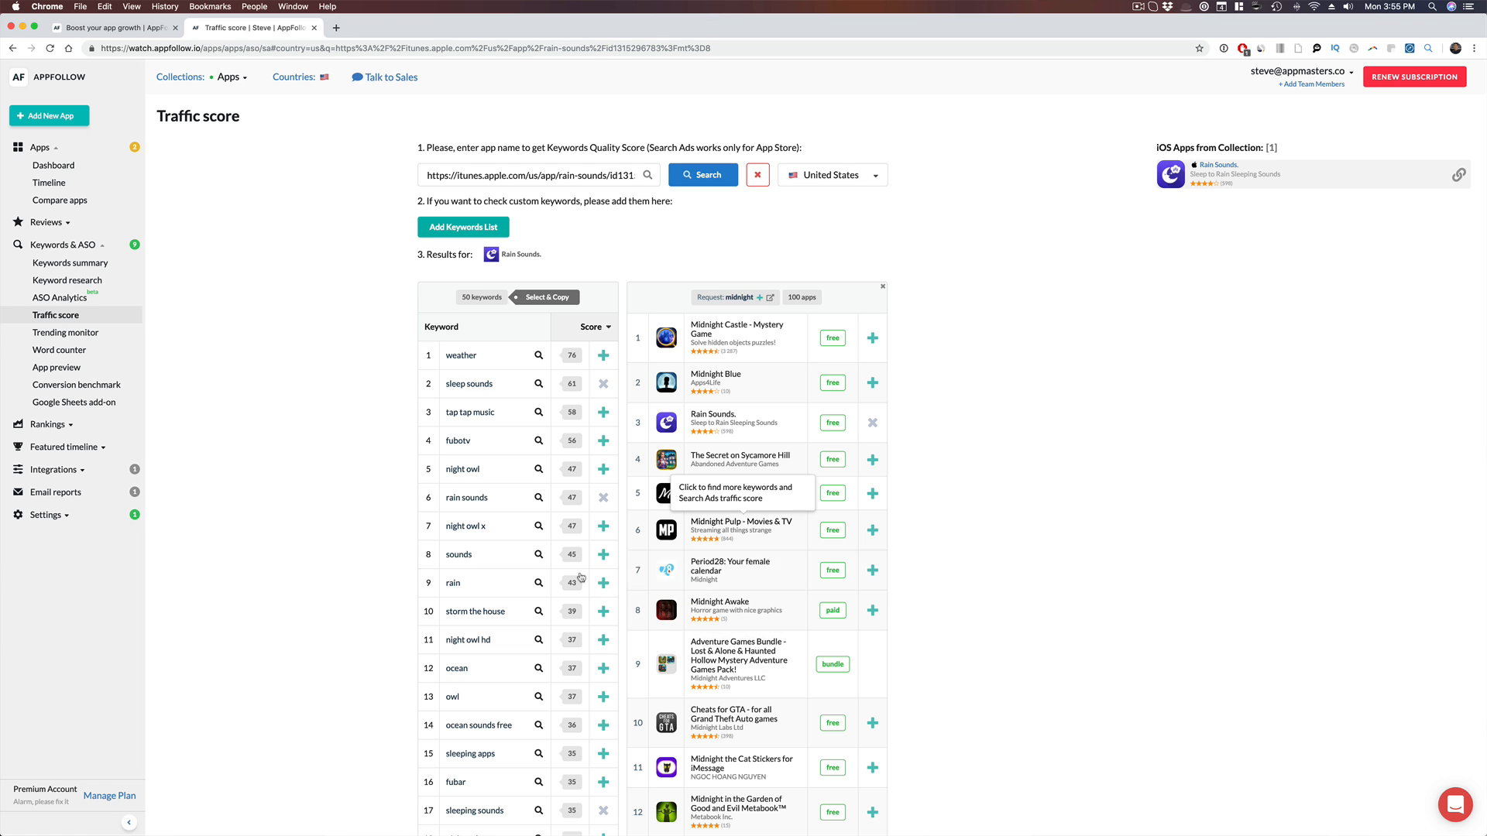
scroll("down", 3)
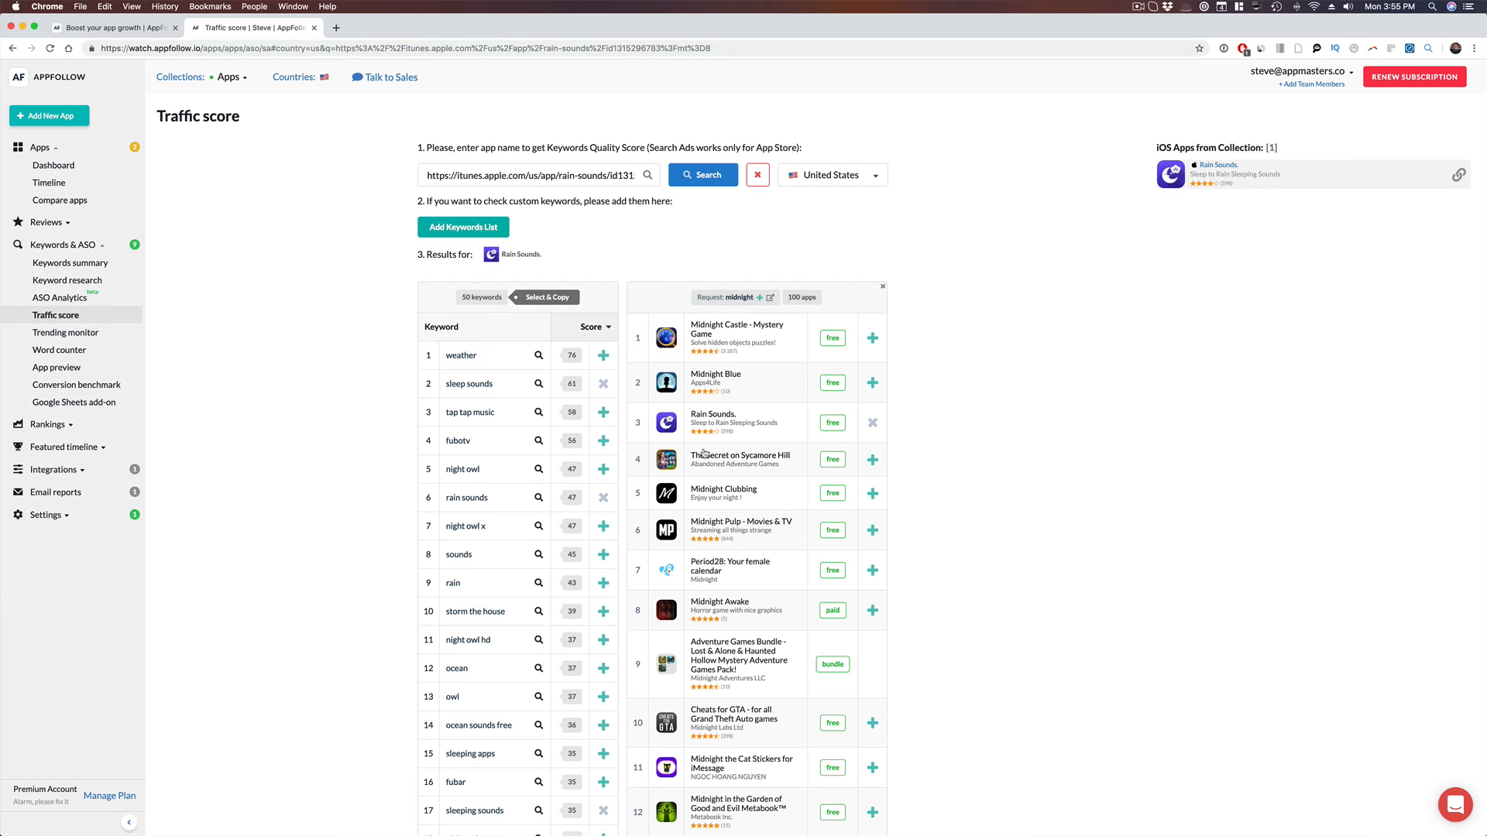
mouse_move(742, 361)
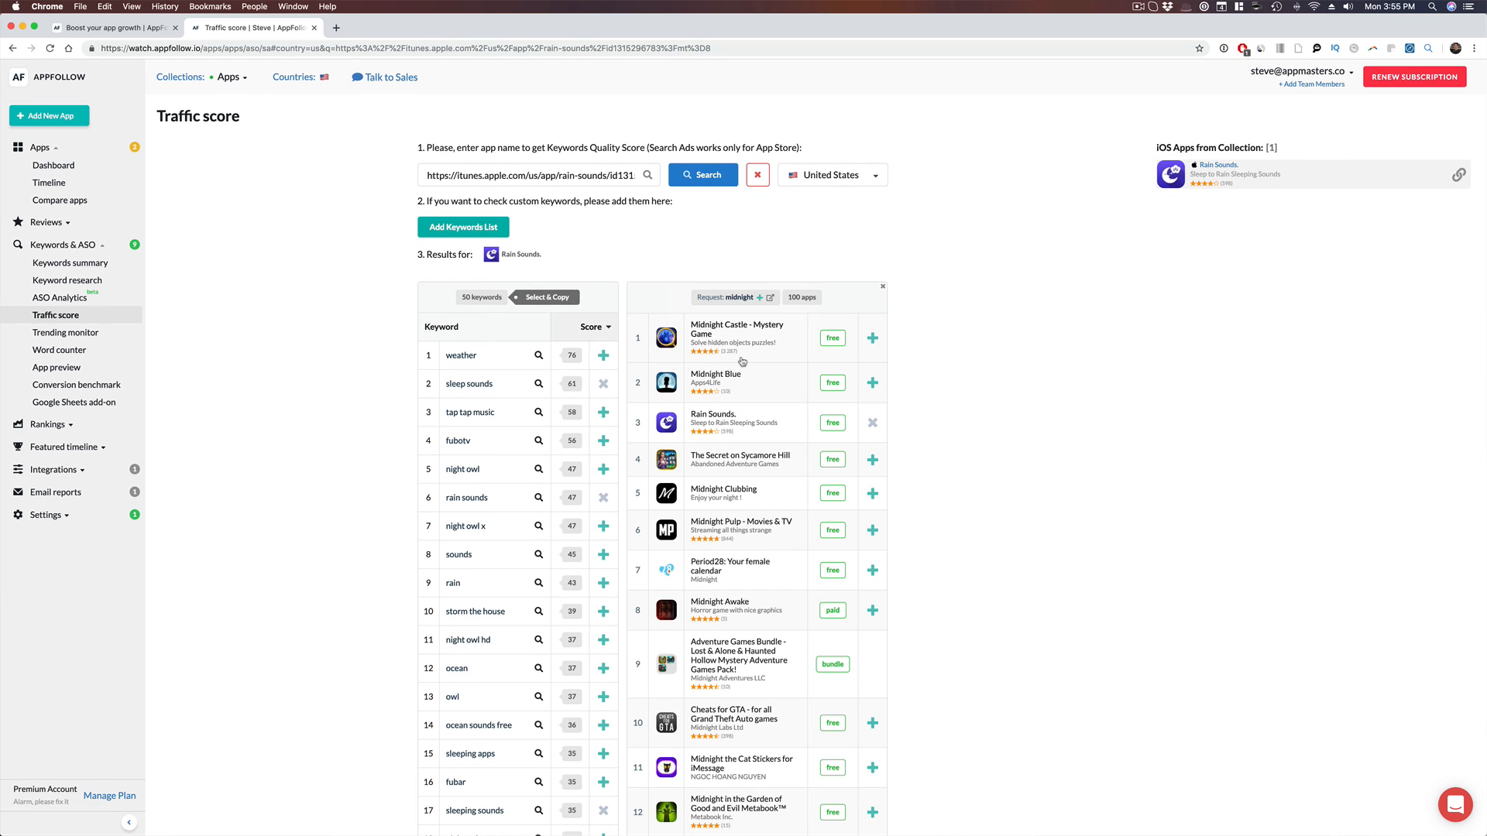